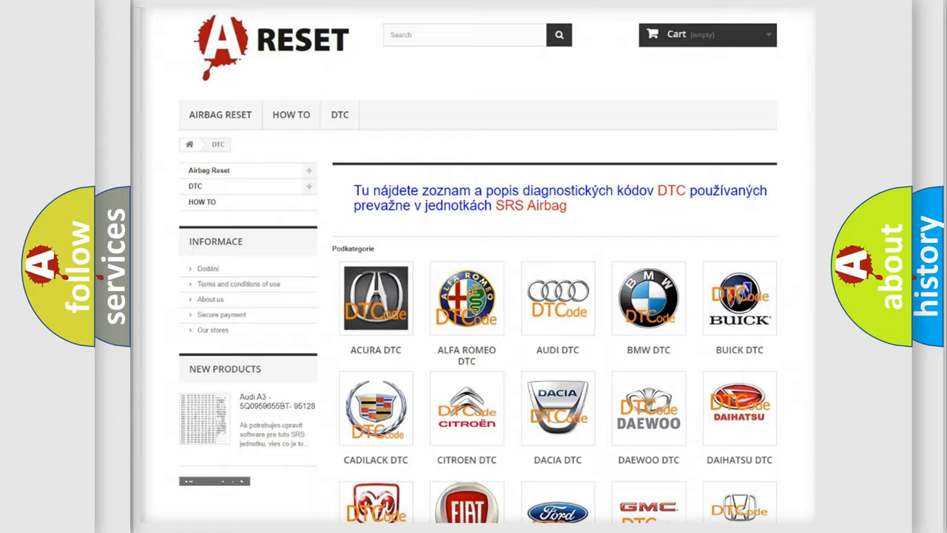
- Open the FIAT DTC subcategory page and scan its list of diagnostic trouble codes
scroll("down", 3)
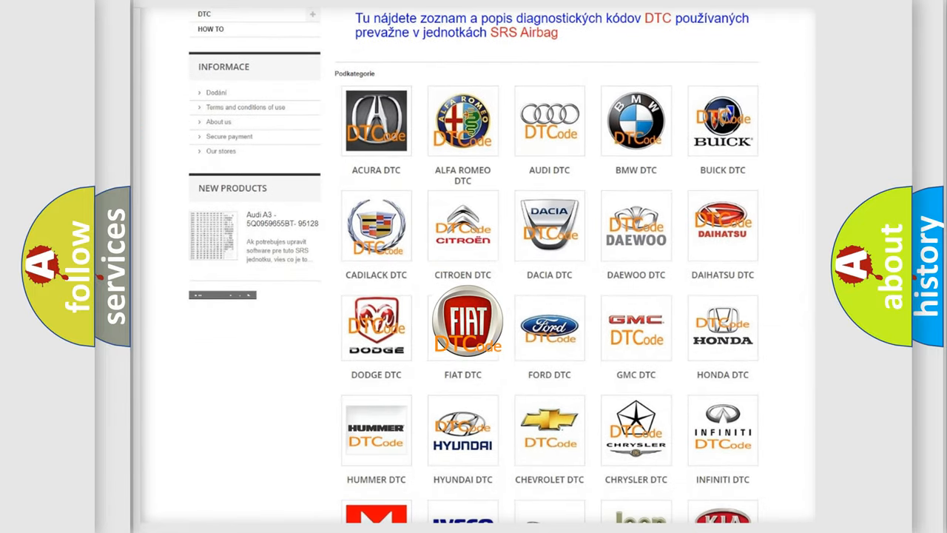
left_click(462, 322)
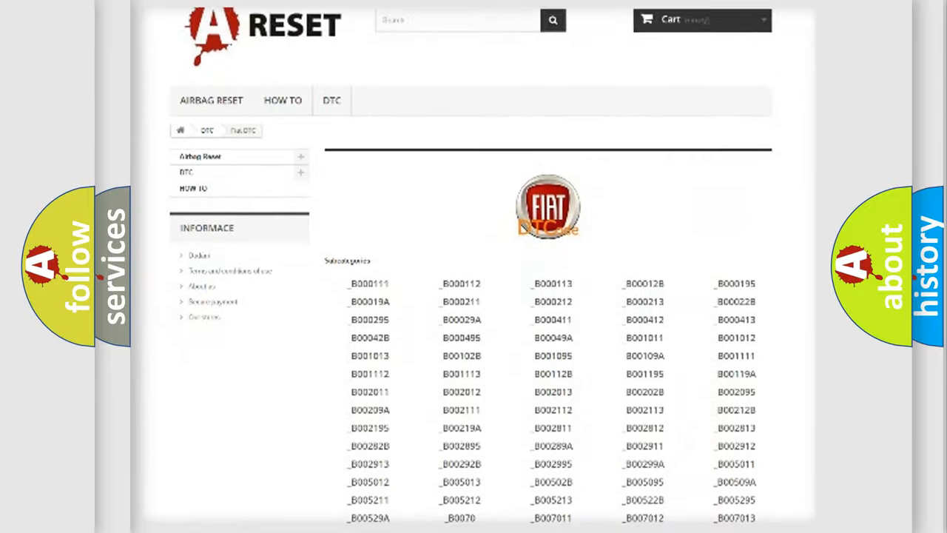
scroll("down", 3)
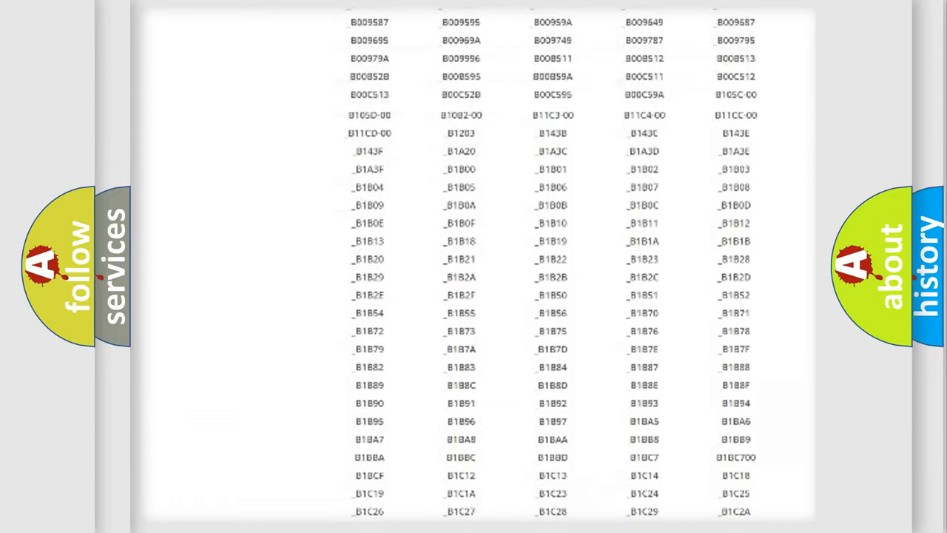
scroll("up", 3)
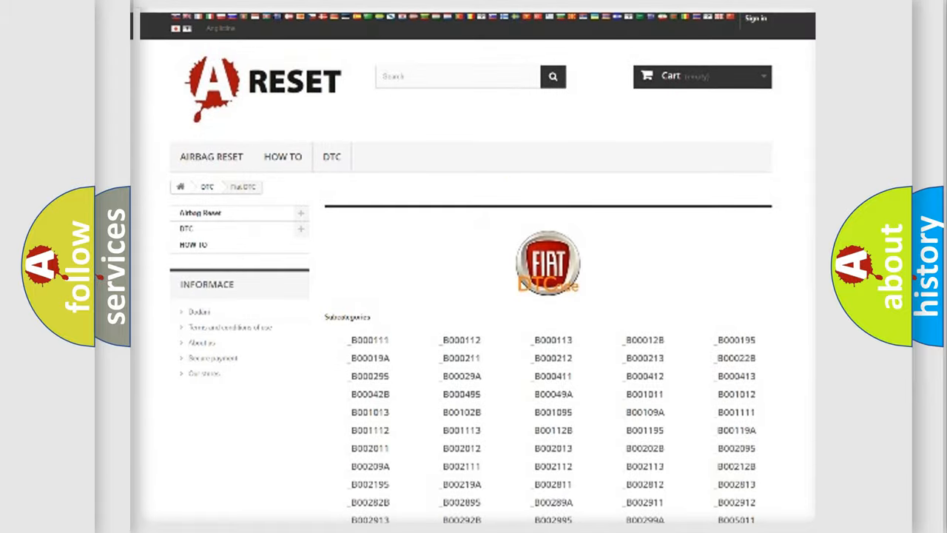